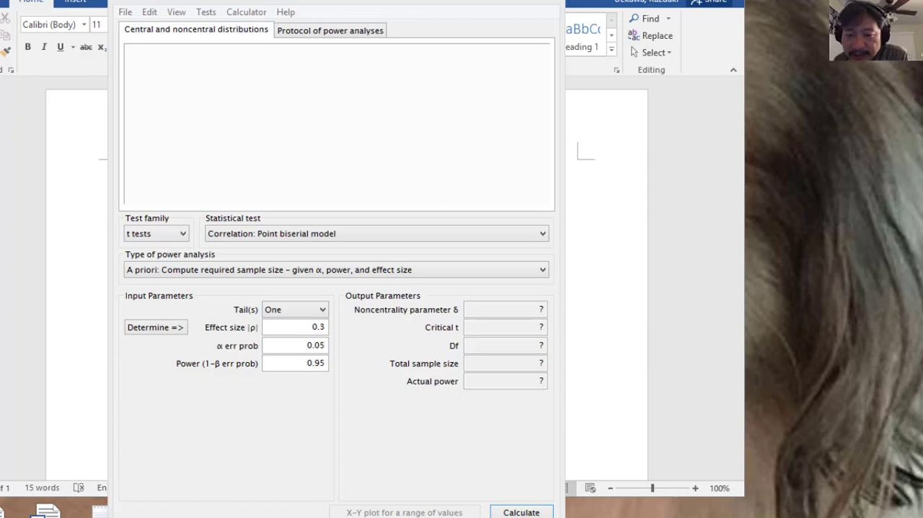
pyautogui.moveTo(481, 61)
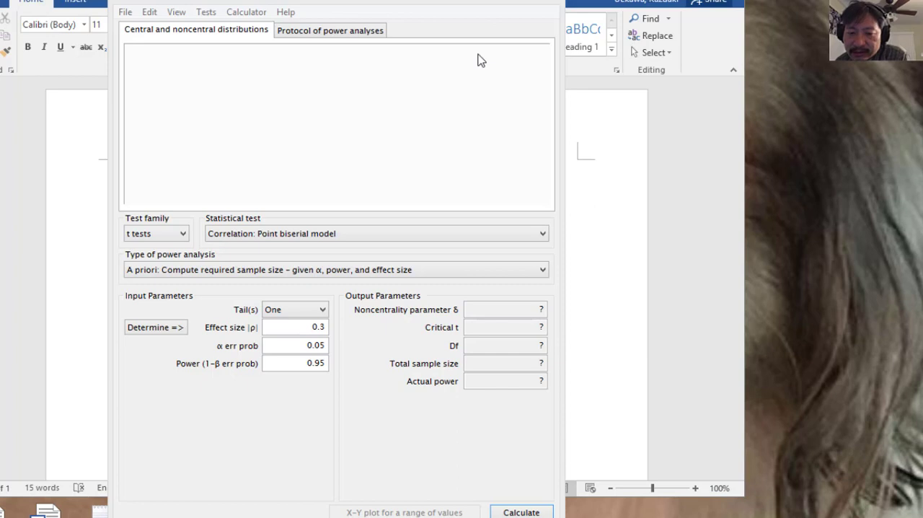
pyautogui.moveTo(180, 177)
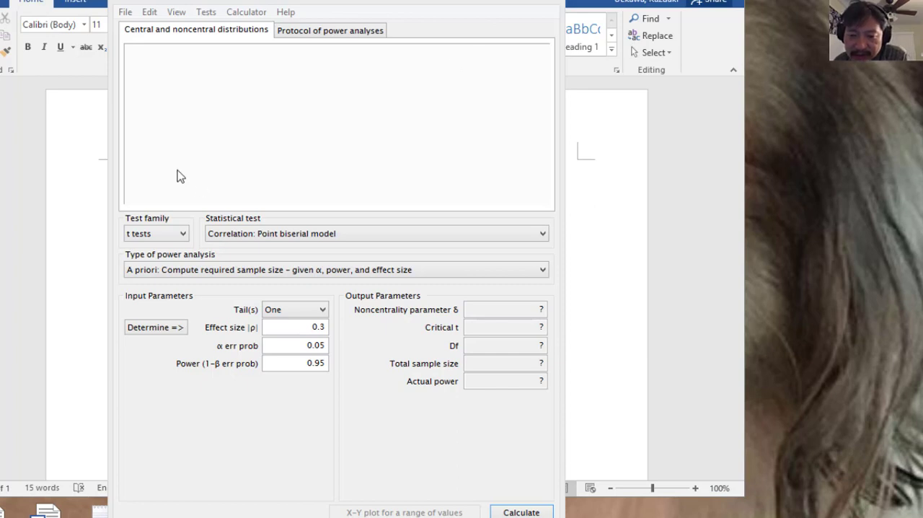
# - Select the z tests family, the Logistic regression test, and two tails
pyautogui.click(181, 233)
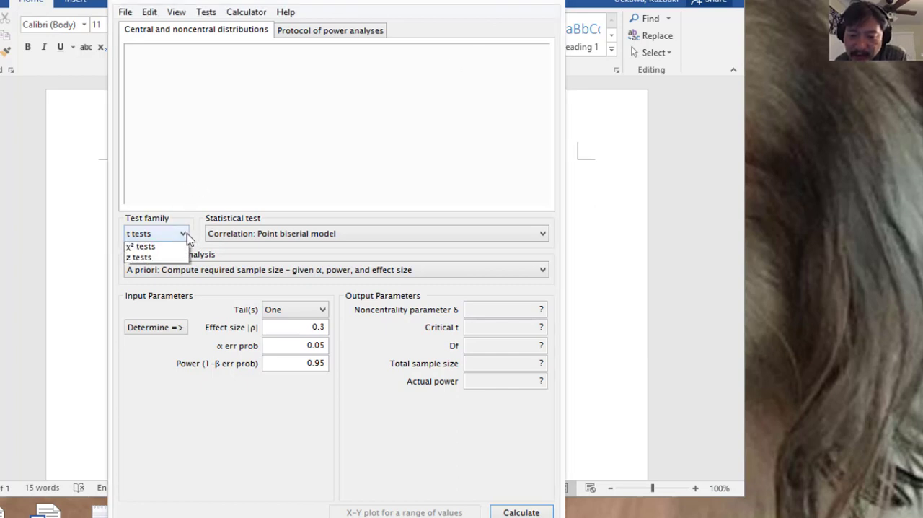
pyautogui.click(138, 258)
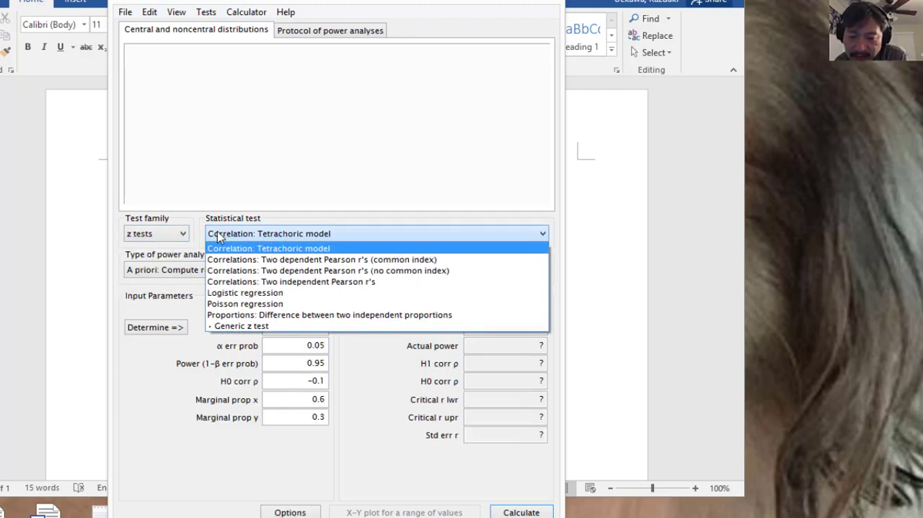
pyautogui.click(244, 292)
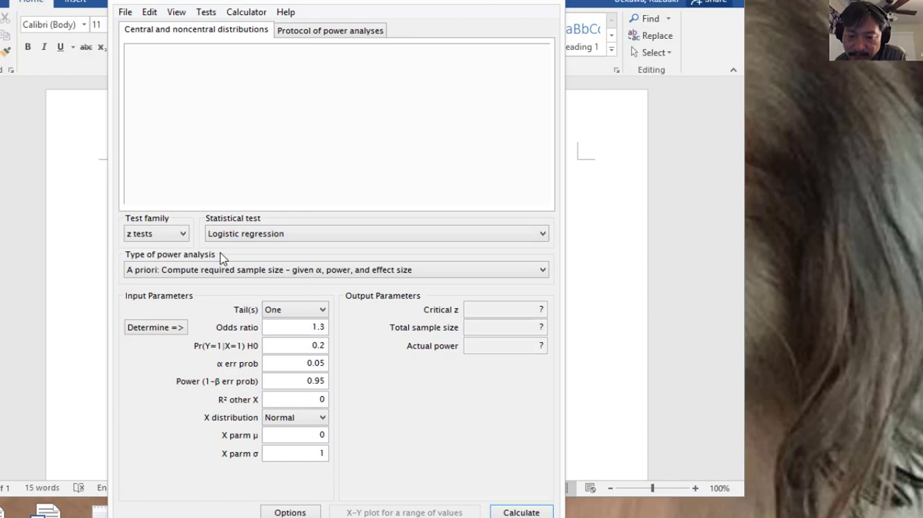
pyautogui.moveTo(200, 249)
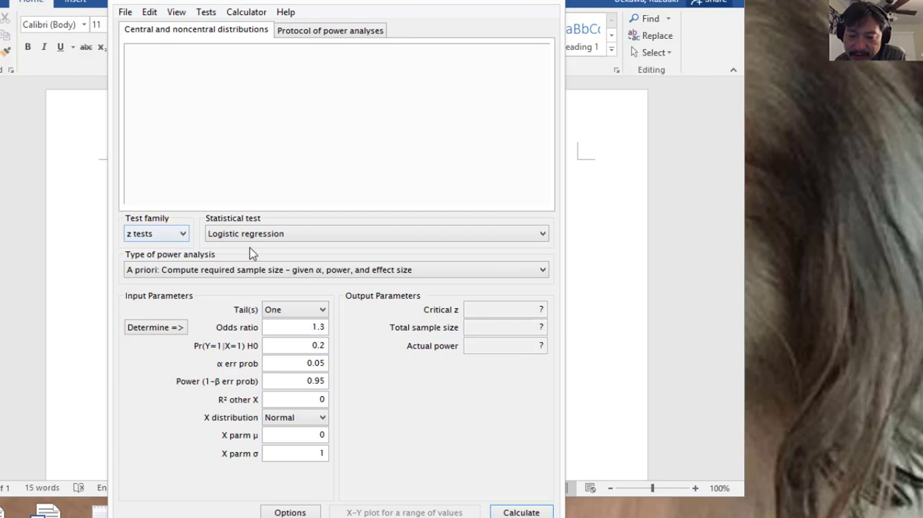
pyautogui.moveTo(248, 270)
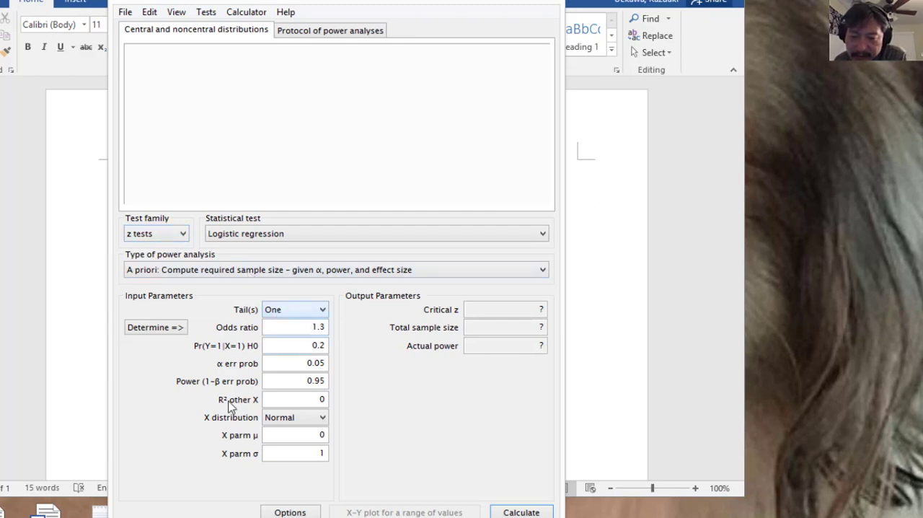
pyautogui.click(320, 309)
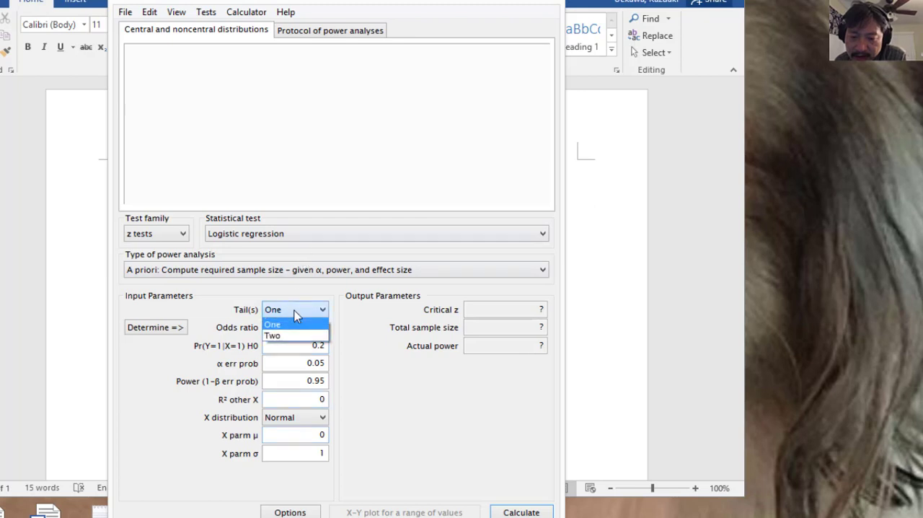
pyautogui.click(274, 335)
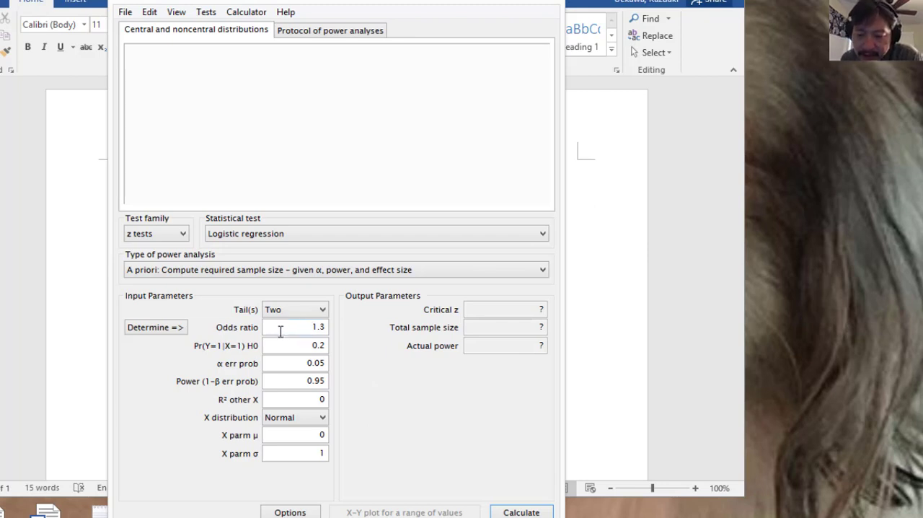
# - Open the odds ratio calculator and enter Pr(Y=1|X=1) .55 for H1 and .45 for H0
pyautogui.click(155, 326)
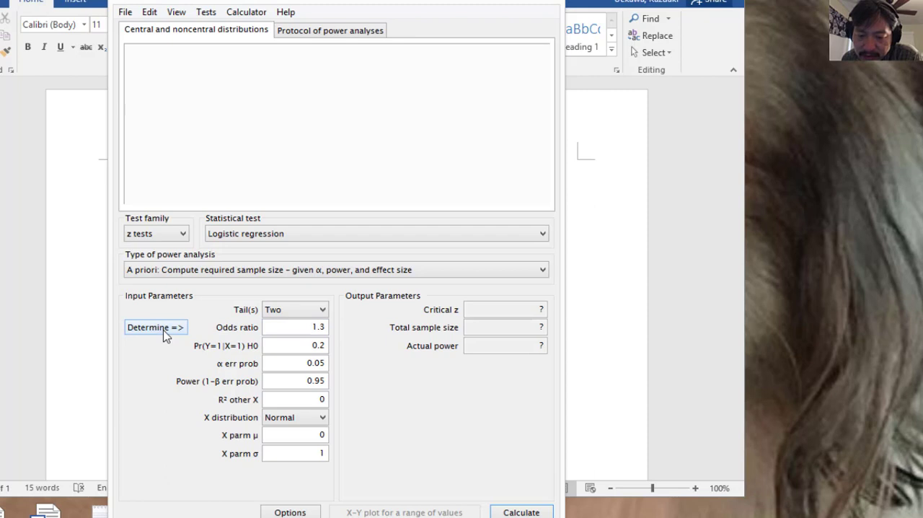
pyautogui.click(155, 327)
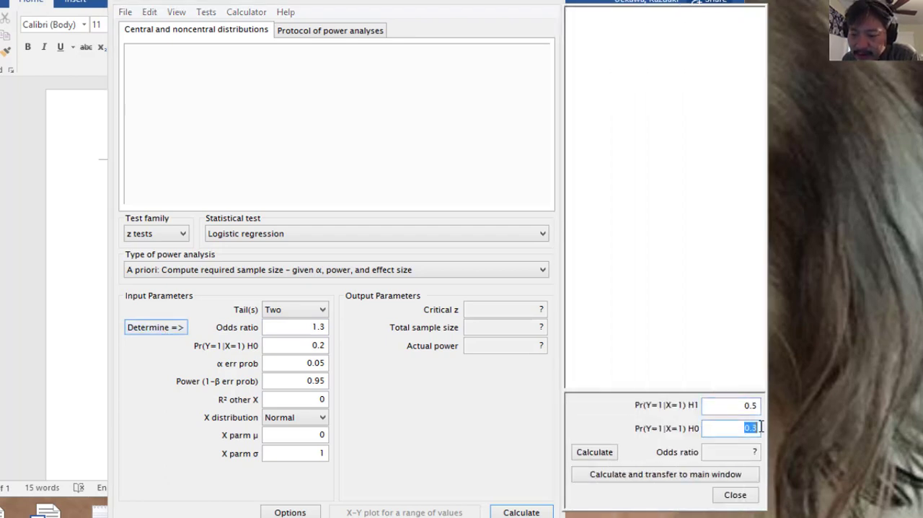
pyautogui.click(732, 406)
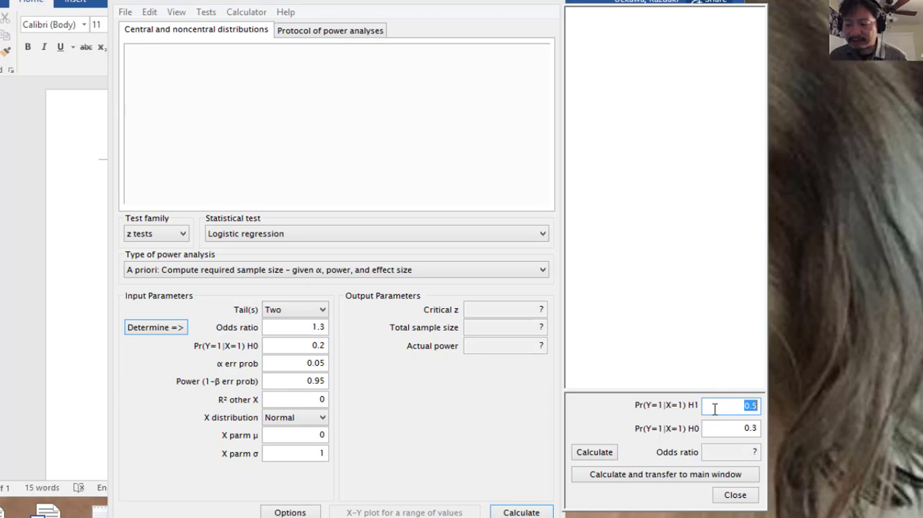
pyautogui.press('Delete')
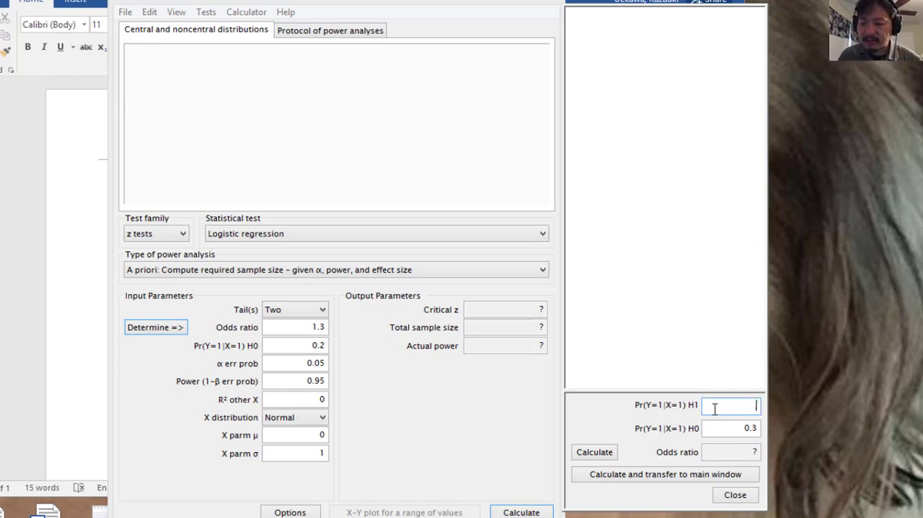
pyautogui.write('.55')
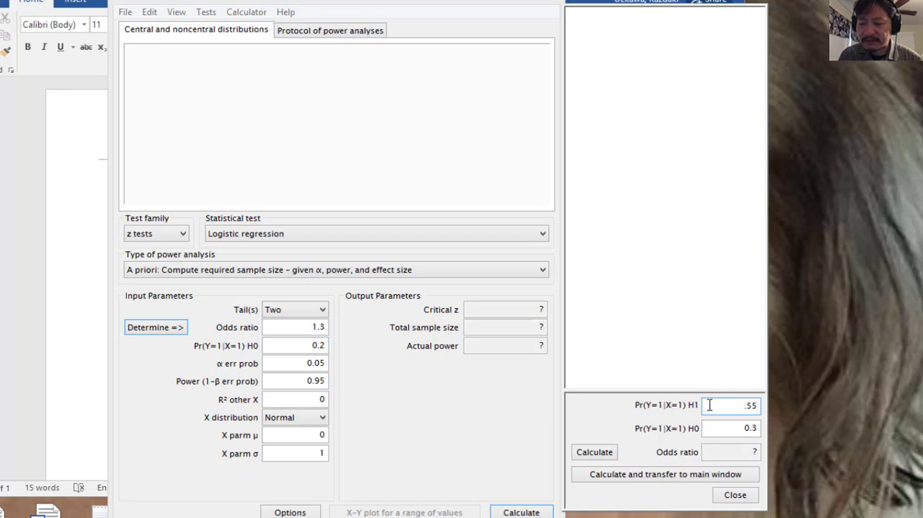
pyautogui.click(739, 428)
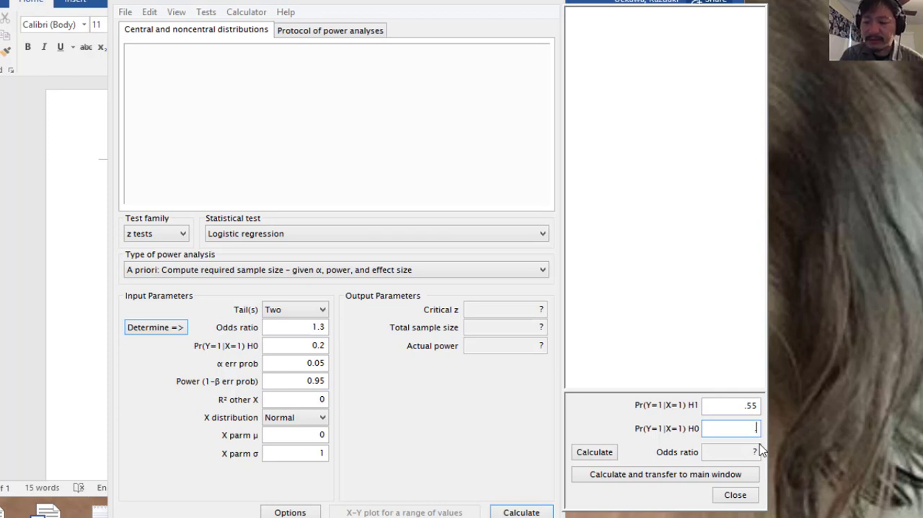
pyautogui.write('.45')
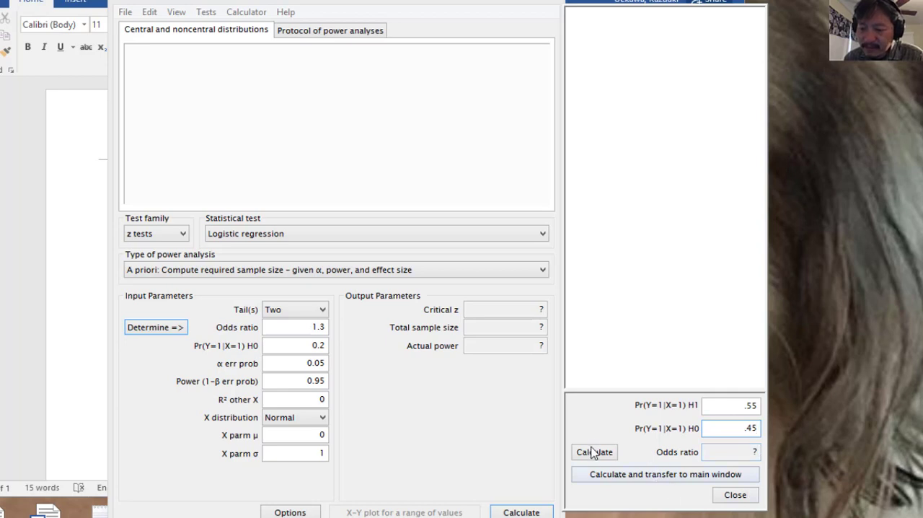
pyautogui.click(594, 452)
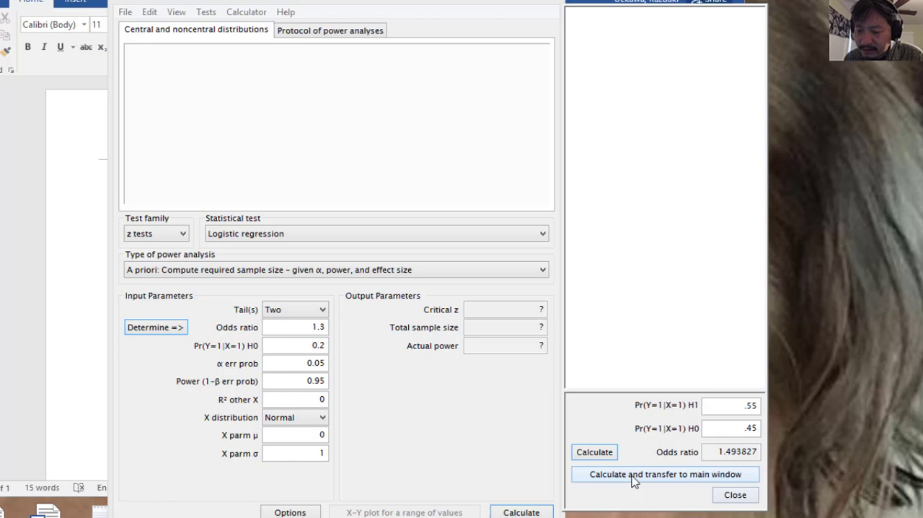
pyautogui.moveTo(618, 484)
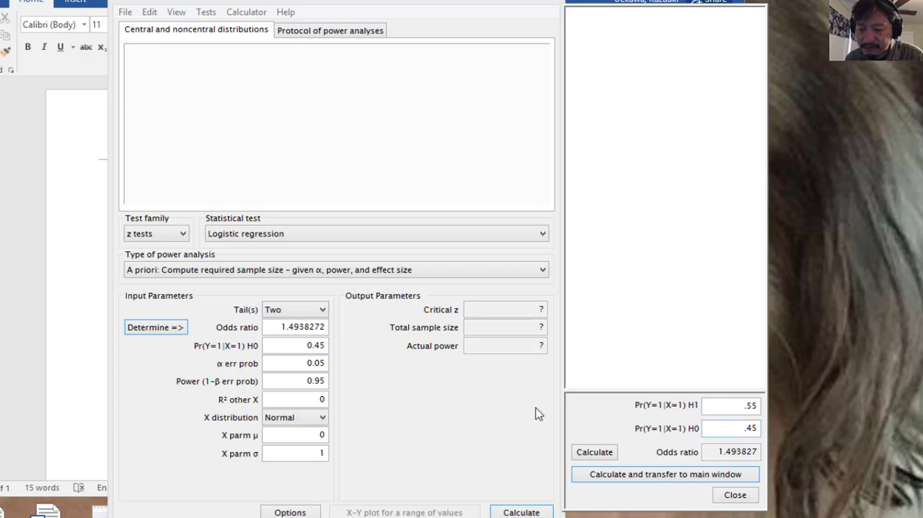
pyautogui.moveTo(455, 152)
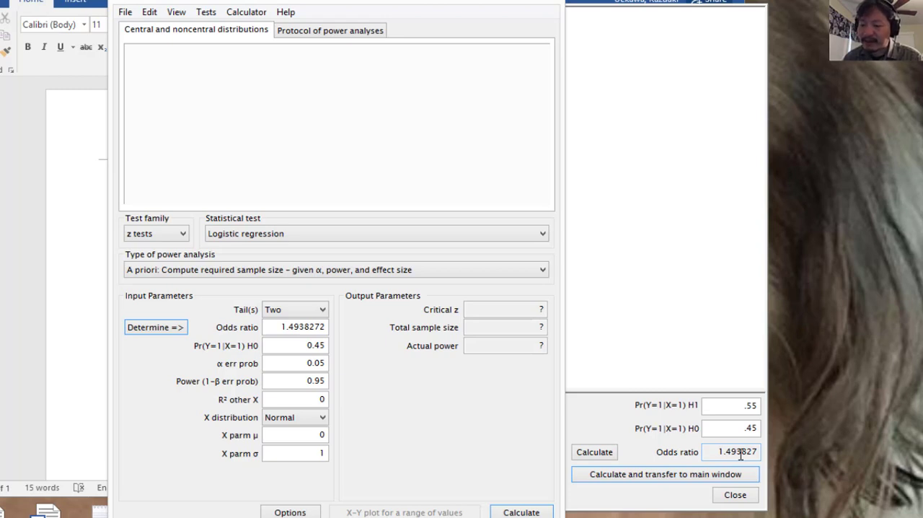
pyautogui.click(747, 406)
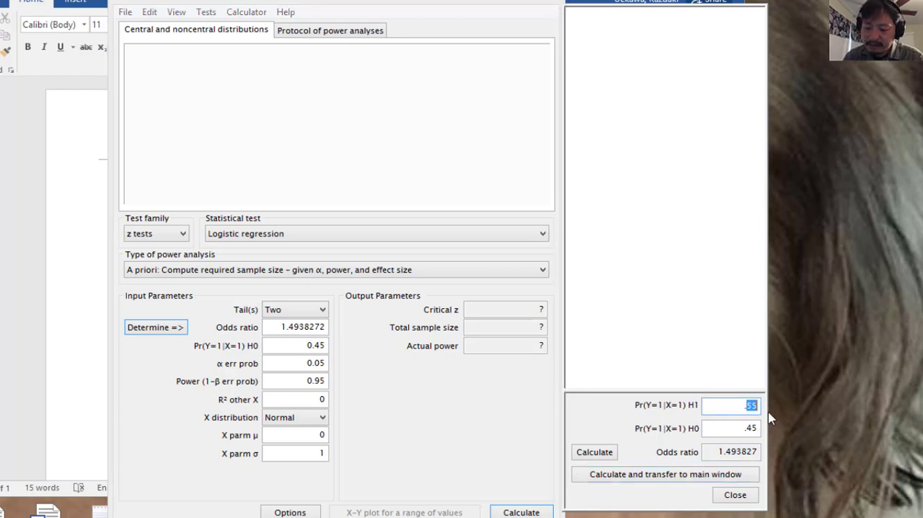
pyautogui.write('.8')
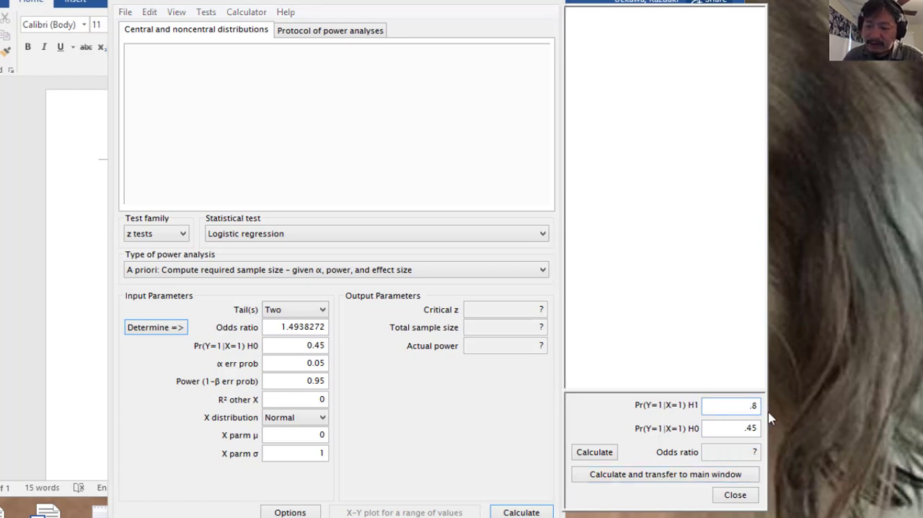
pyautogui.write('95')
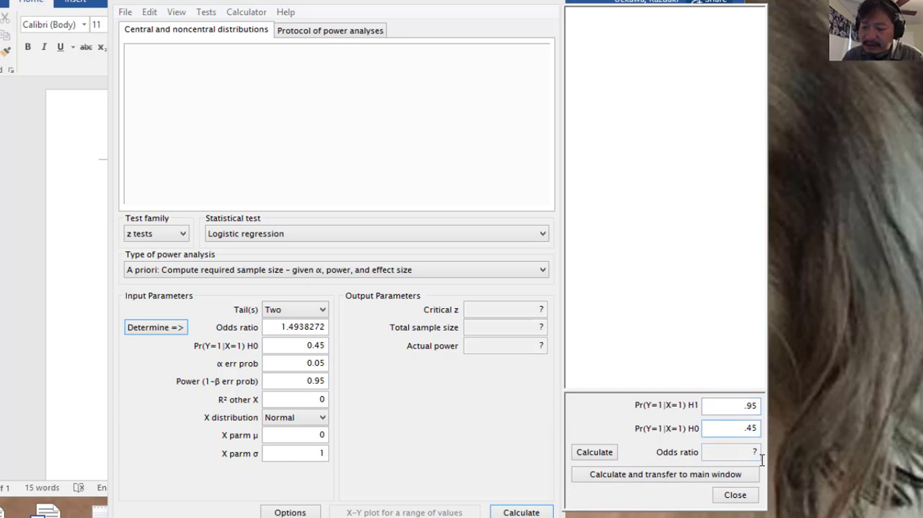
pyautogui.click(740, 428)
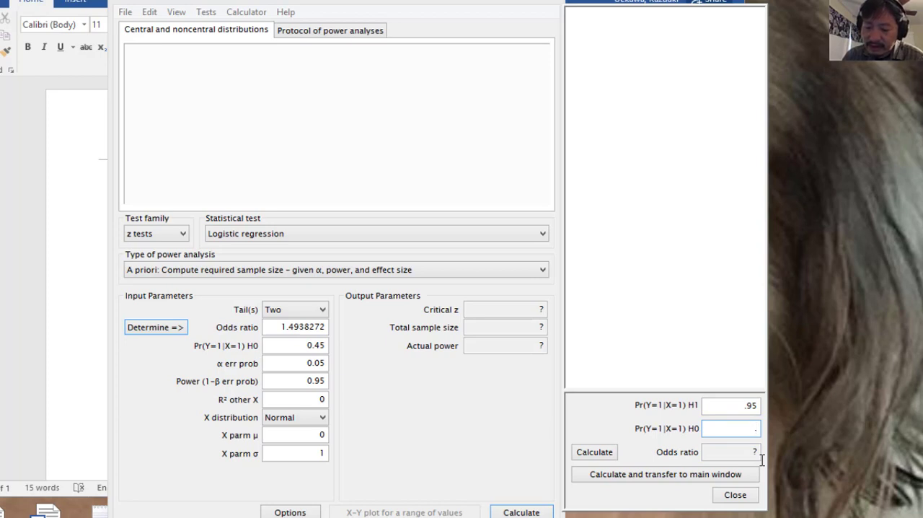
pyautogui.write('.85')
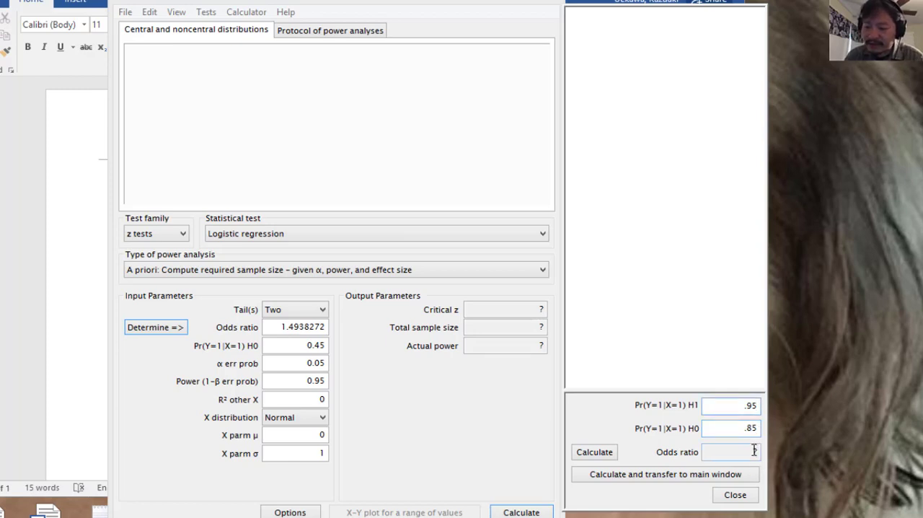
pyautogui.write('55')
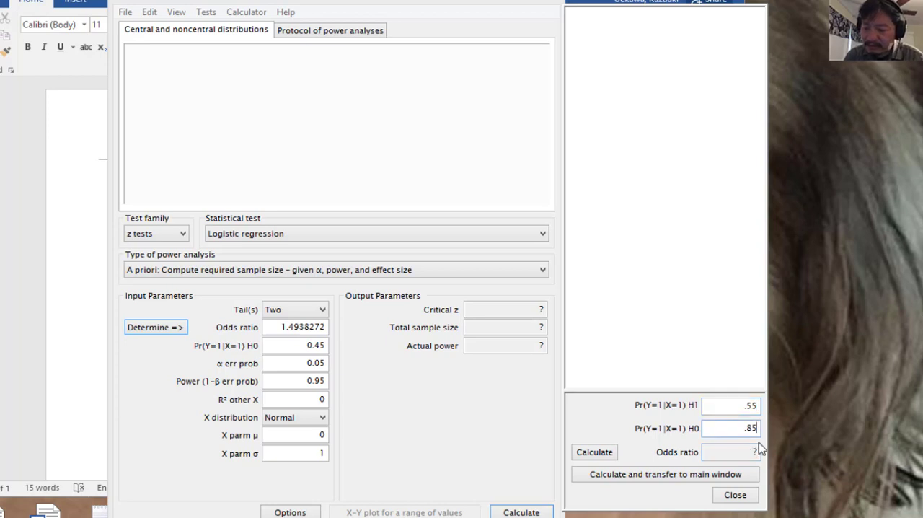
pyautogui.write('.45')
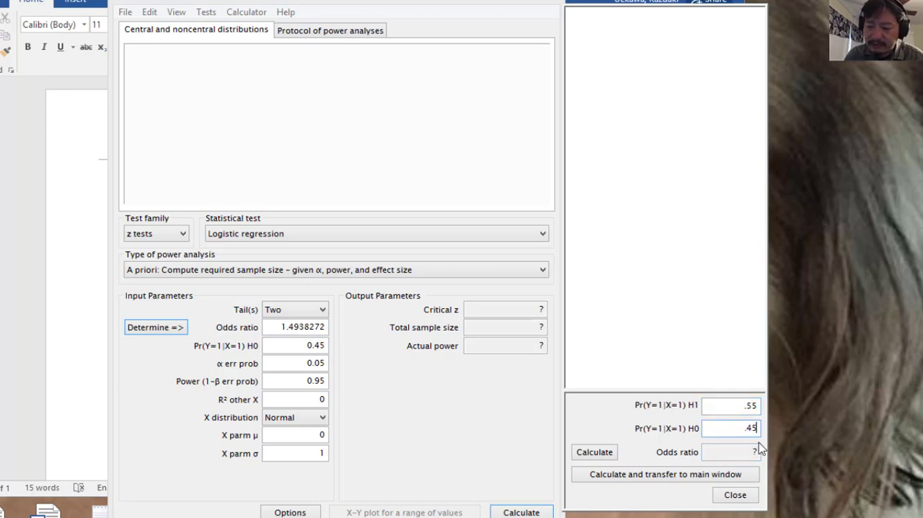
pyautogui.click(594, 451)
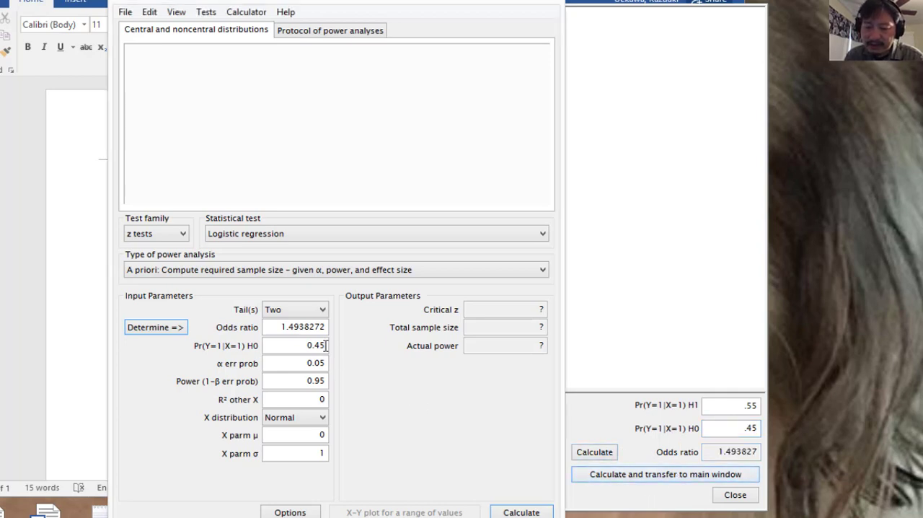
# - Change Power (1-β err prob) from 0.95 to 0.80, keeping odds ratio 1.4938272 and α 0.05
pyautogui.tripleClick(308, 326)
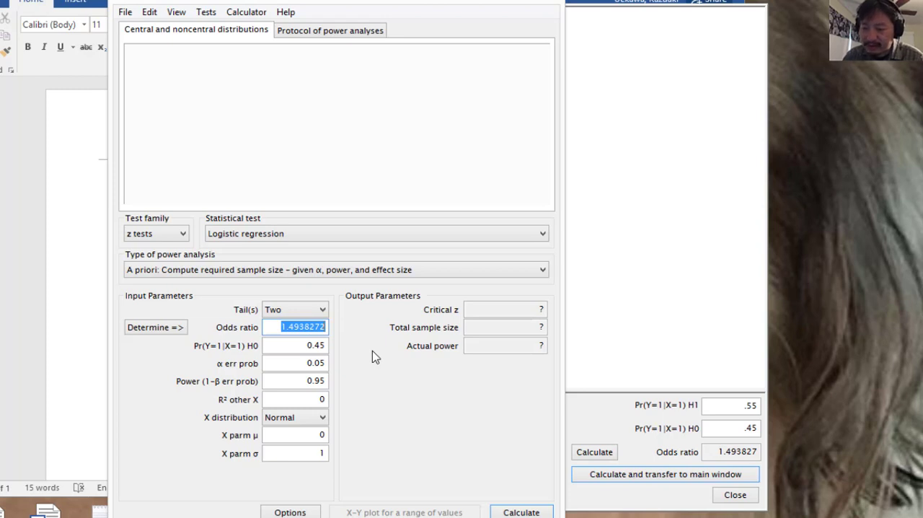
pyautogui.click(295, 345)
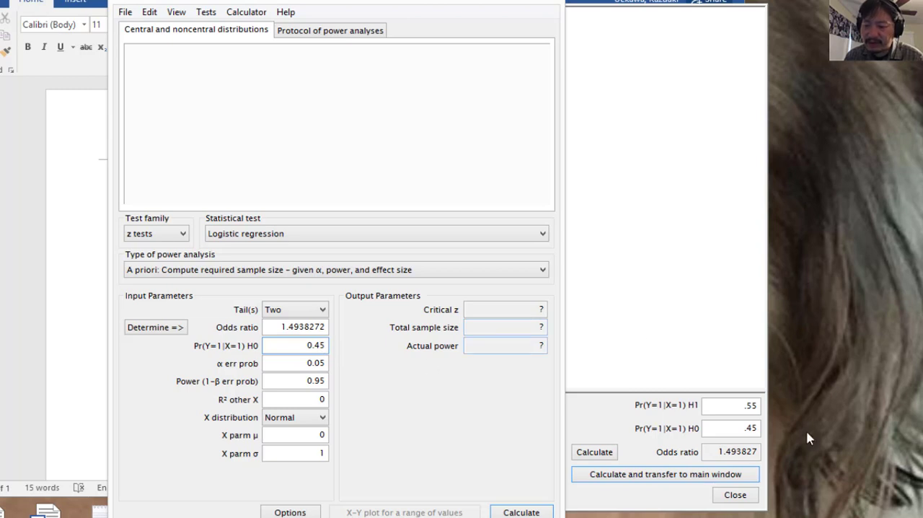
pyautogui.moveTo(738, 452)
pyautogui.write('0.8')
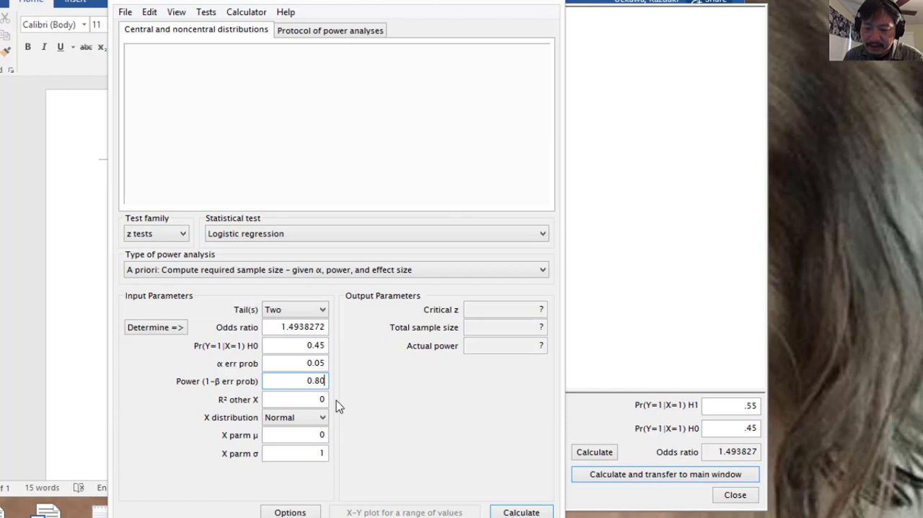
pyautogui.click(295, 399)
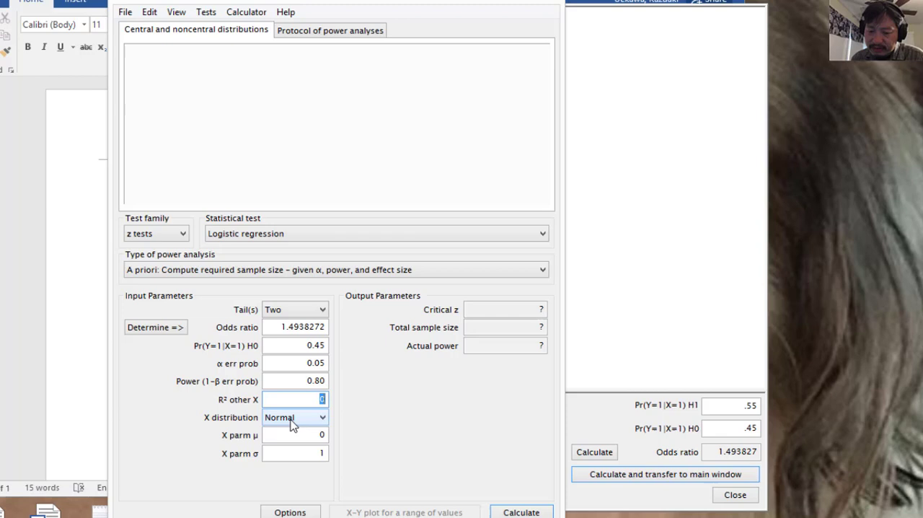
pyautogui.click(322, 418)
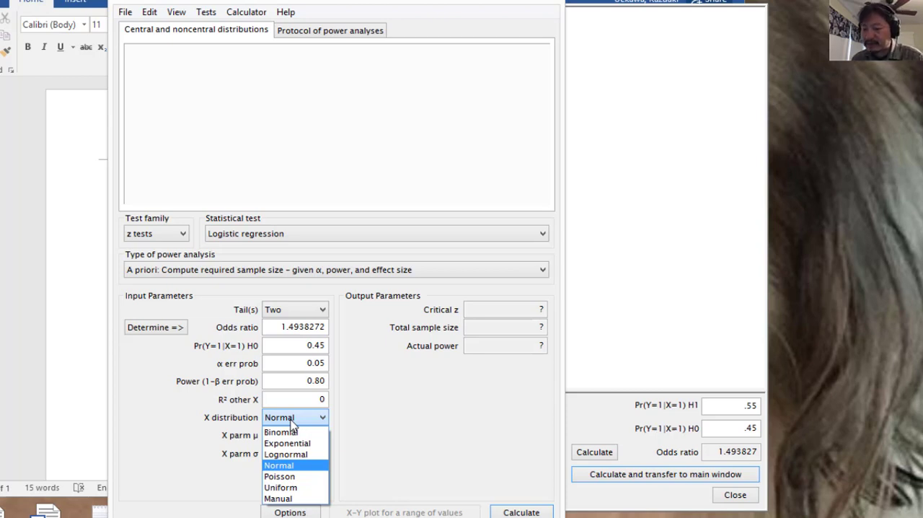
# - Set X distribution to Binomial with π 0.5 and calculate total sample size 786
pyautogui.click(283, 432)
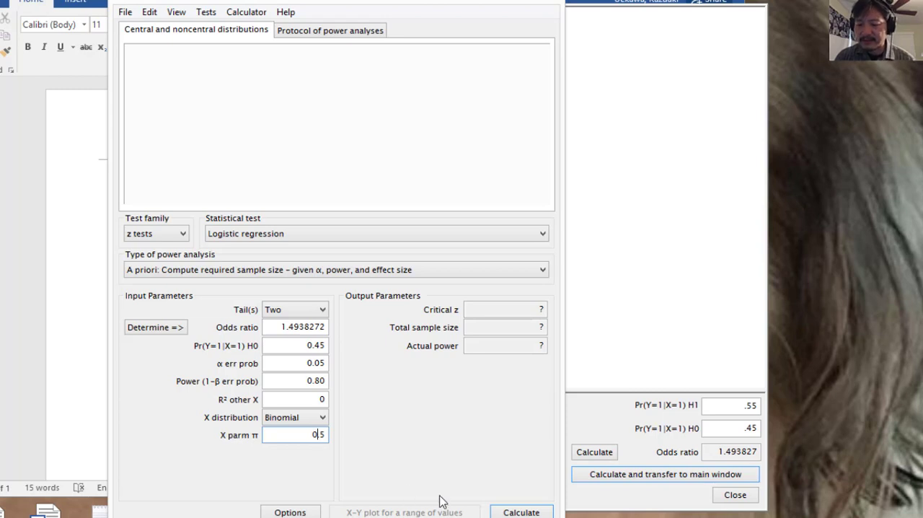
pyautogui.click(522, 511)
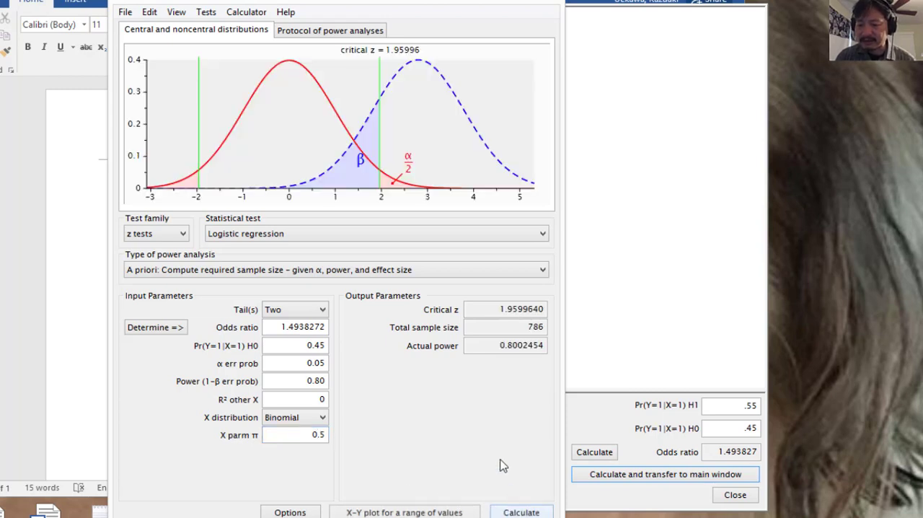